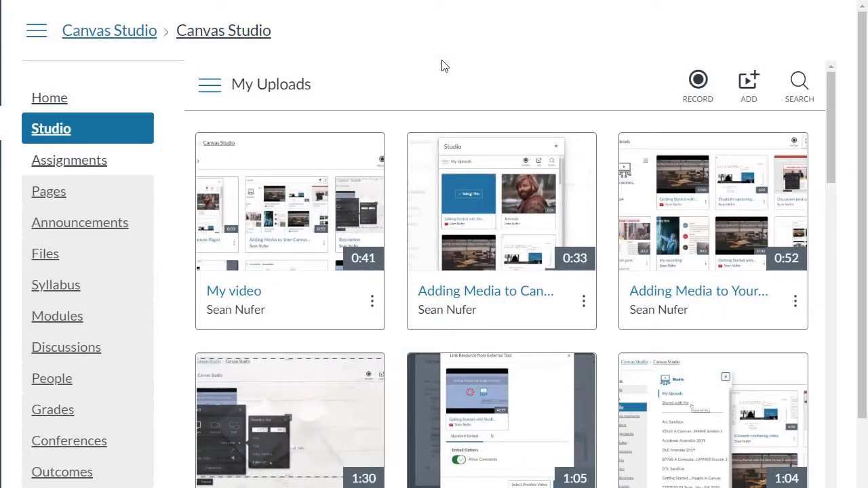
mouse_move(209, 89)
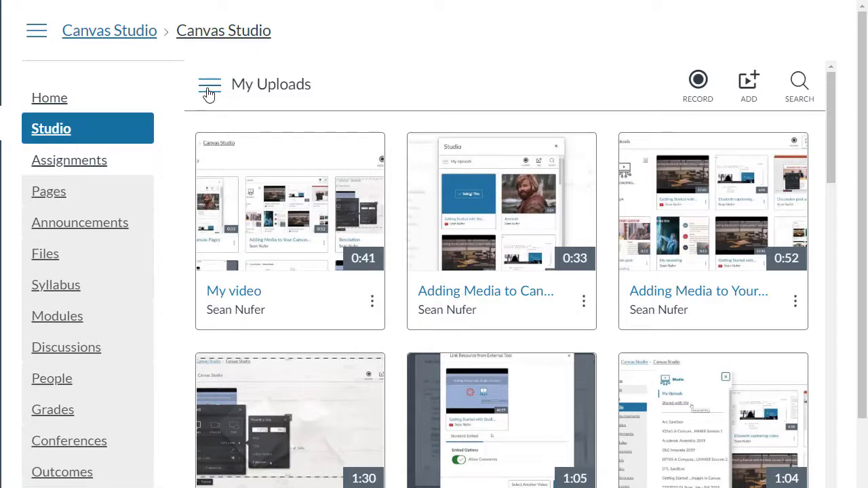
Step: Bring up the options menu for the Resolution video in My Uploads
click(209, 84)
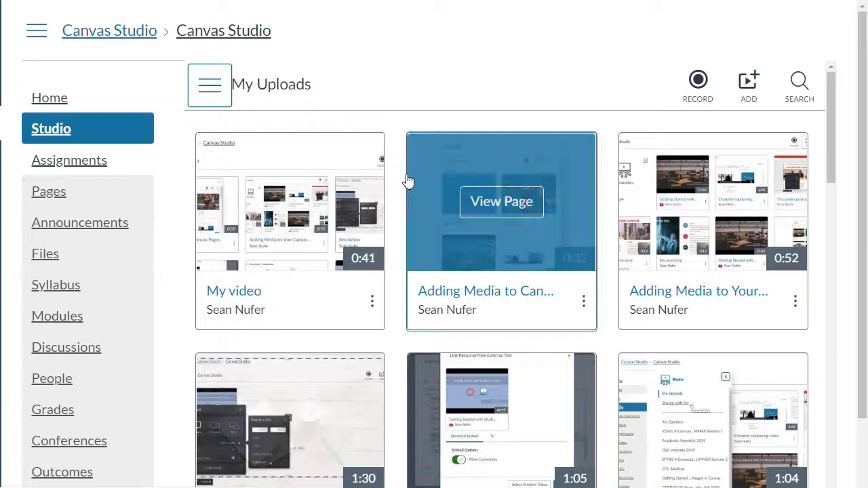
scroll(down, 3)
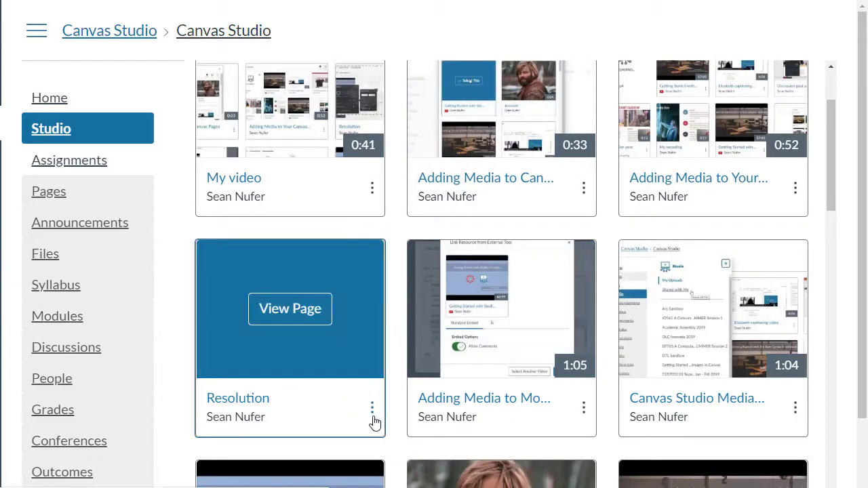
click(371, 407)
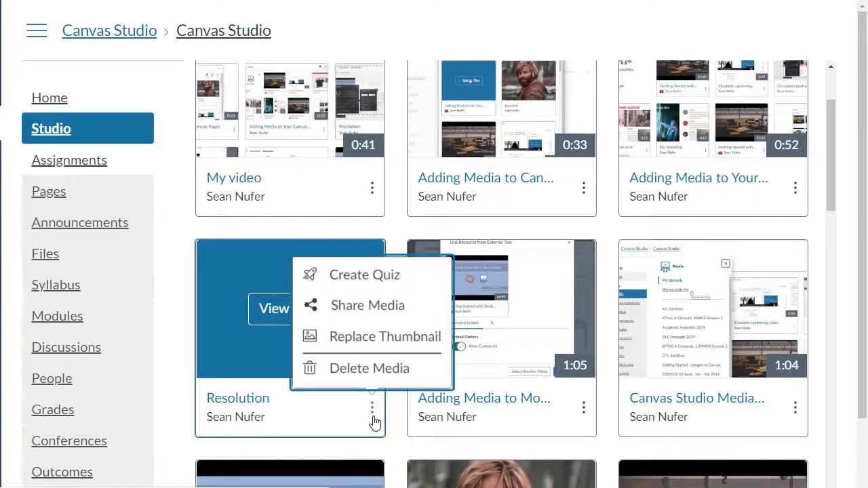
mouse_move(407, 274)
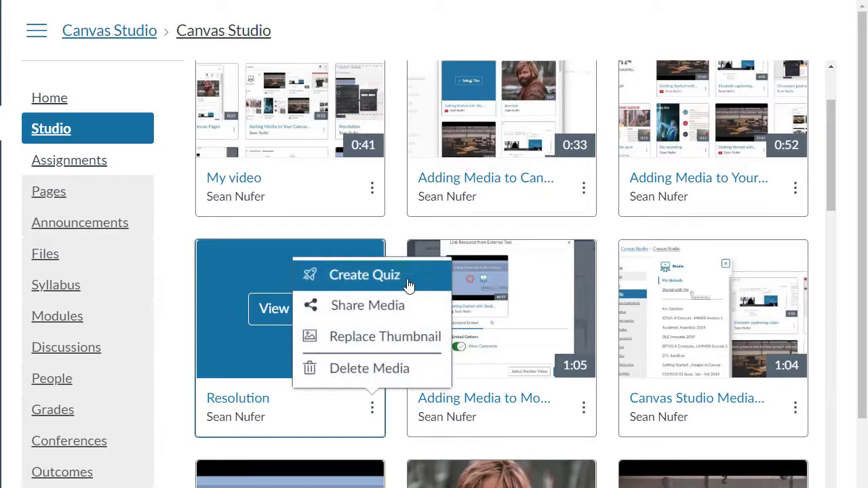
Step: Create a quiz titled 'Studio Q' from the Resolution video and add a question at 0:17
click(363, 274)
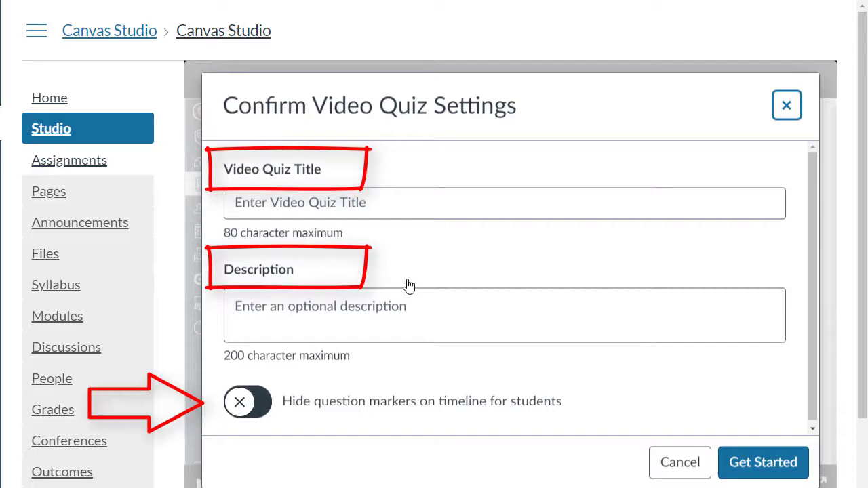
text(Studio Q)
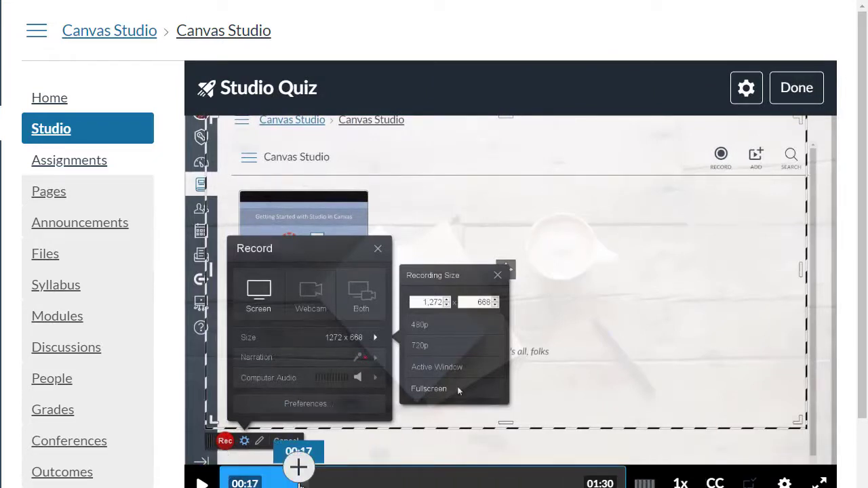
click(299, 466)
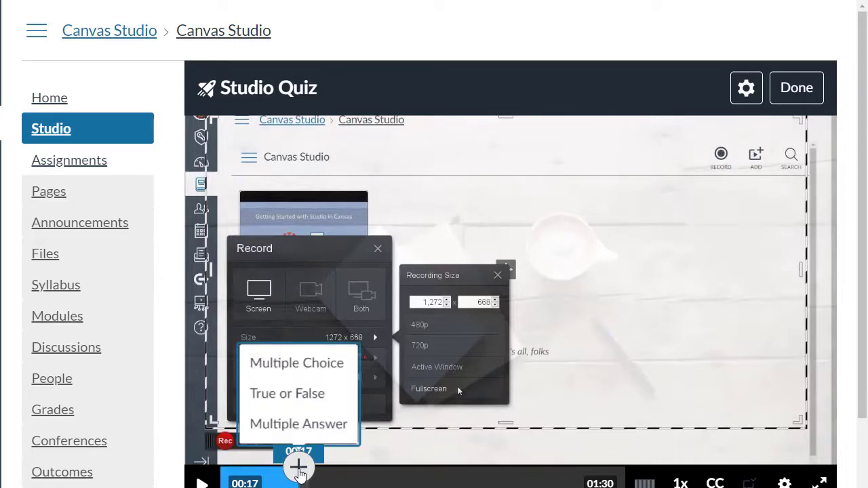
mouse_move(288, 393)
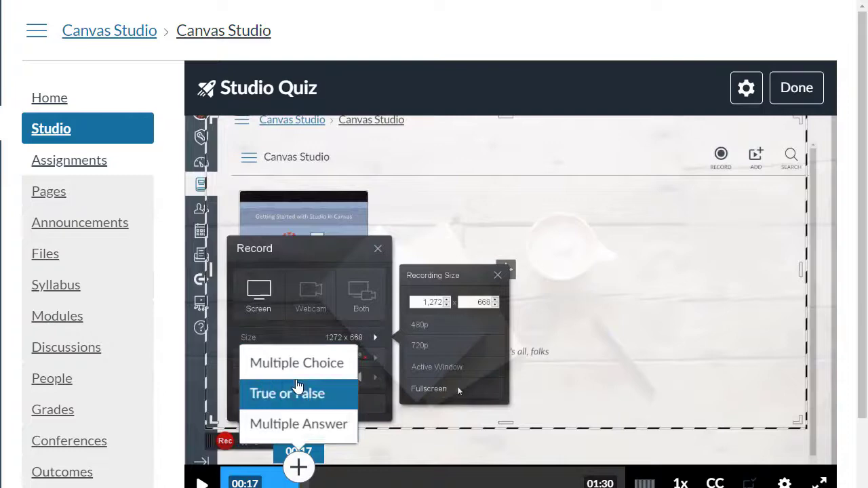
Step: Make it a true/false question reading 'John Lennon's middle name was Edward'
click(296, 362)
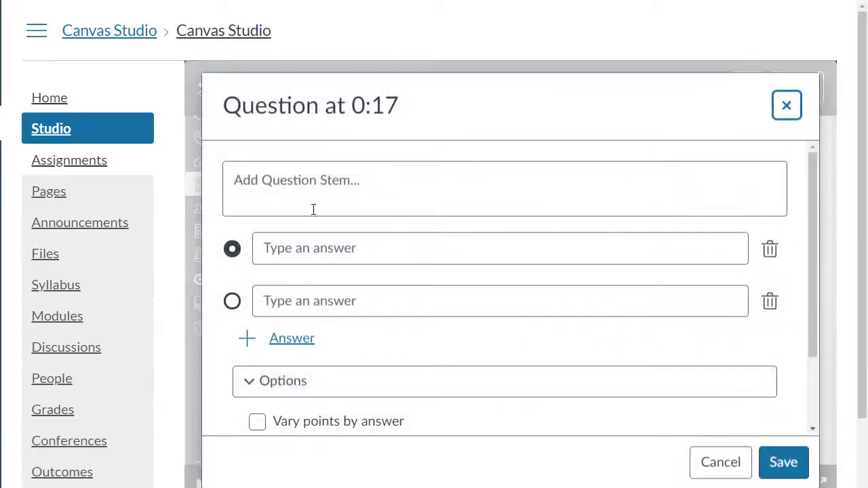
text(John)
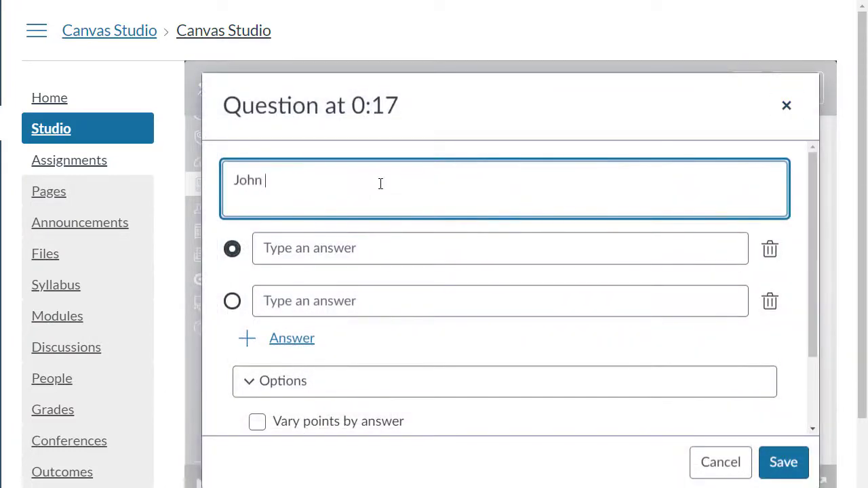
text(Lennon's middle n)
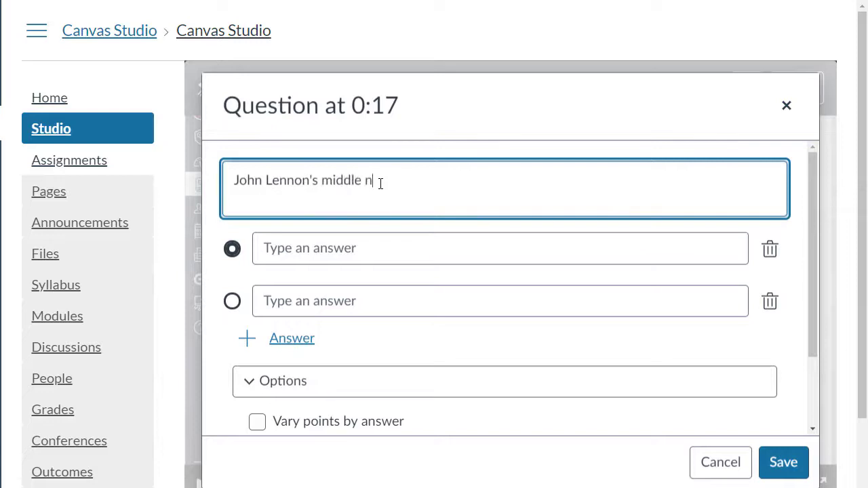
text(ame was Edward)
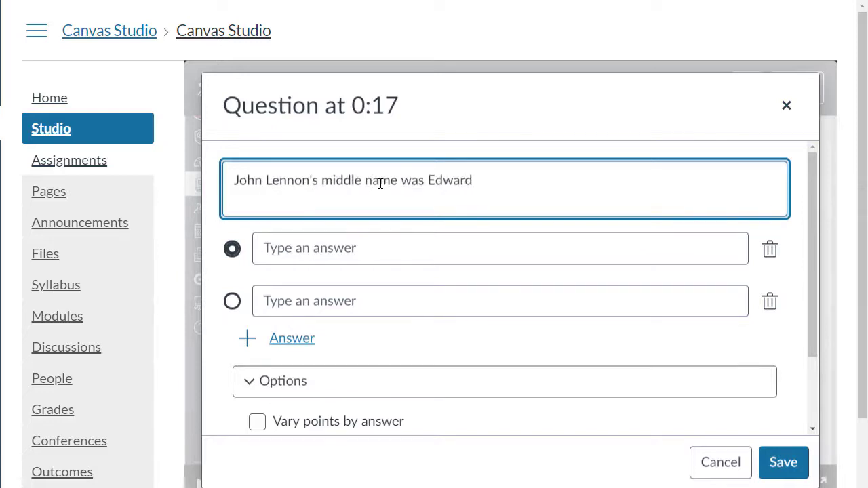
Step: Enter answers True and False, with False marked correct
text(Tru)
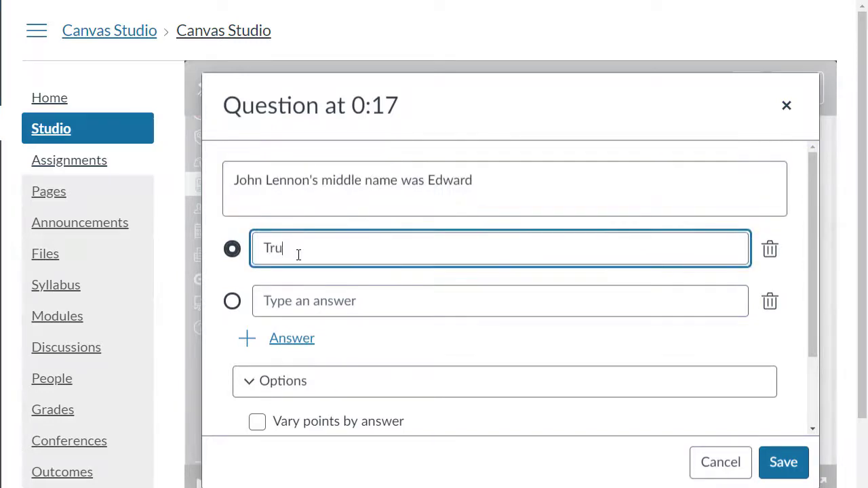
click(499, 302)
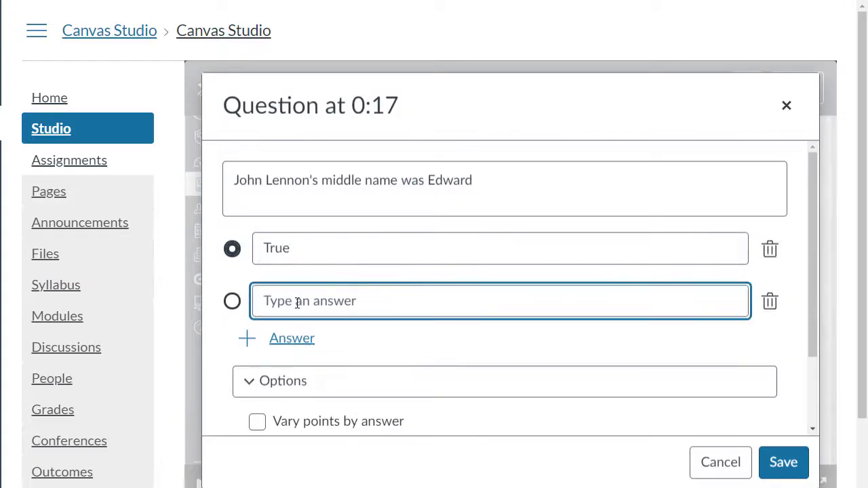
text(False)
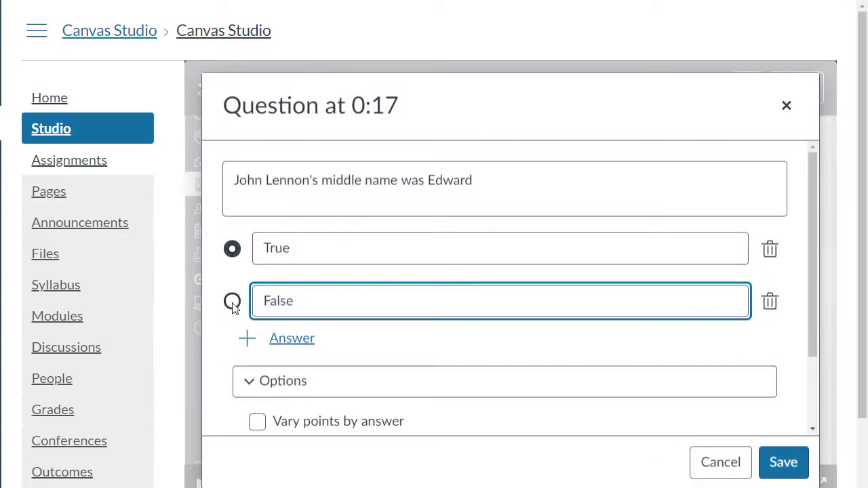
click(232, 301)
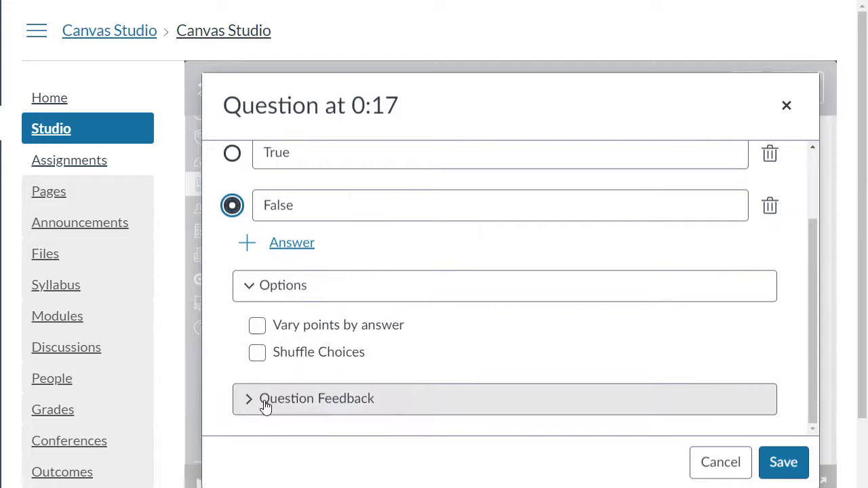
Step: Add incorrect-answer feedback saying his middle name was actually Winston
click(316, 399)
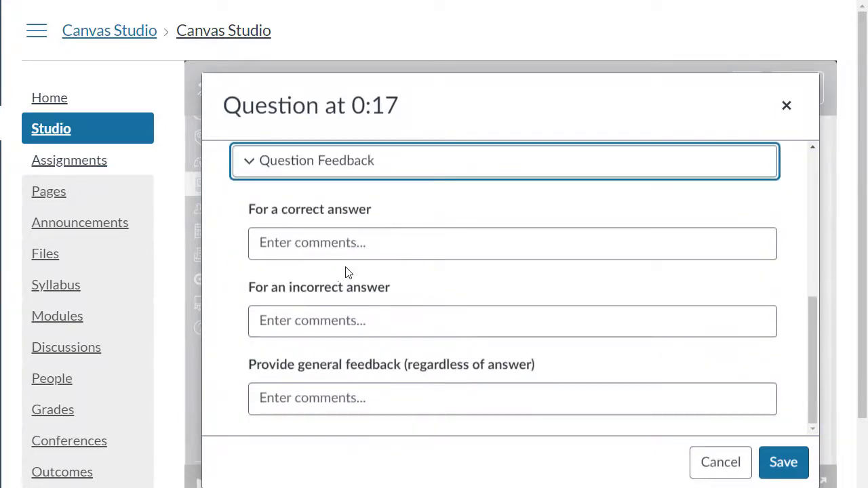
text(That is correct)
click(513, 320)
text(His)
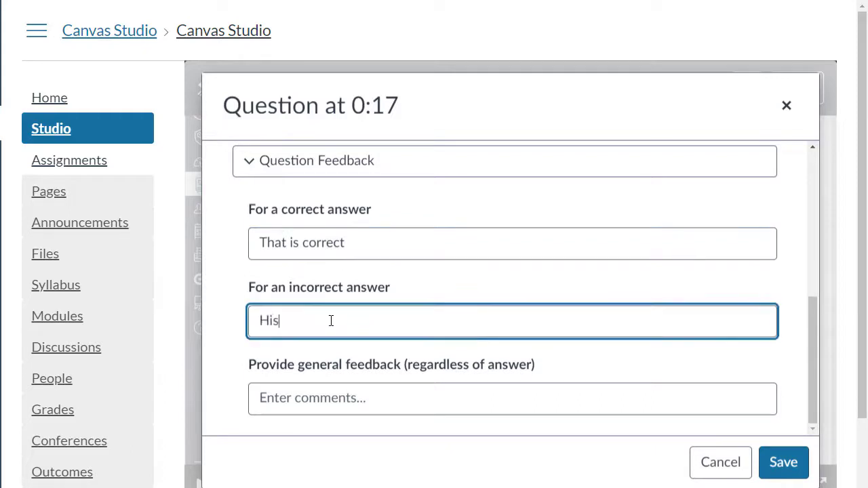
text(middle name w)
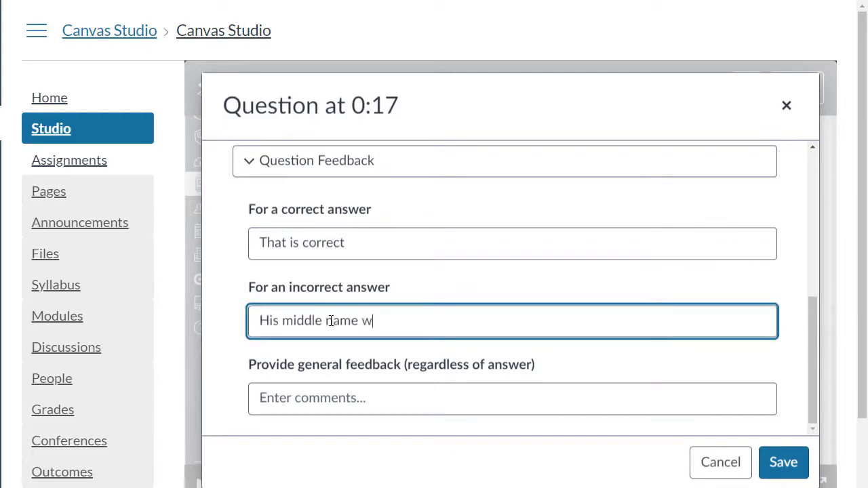
text(as actually)
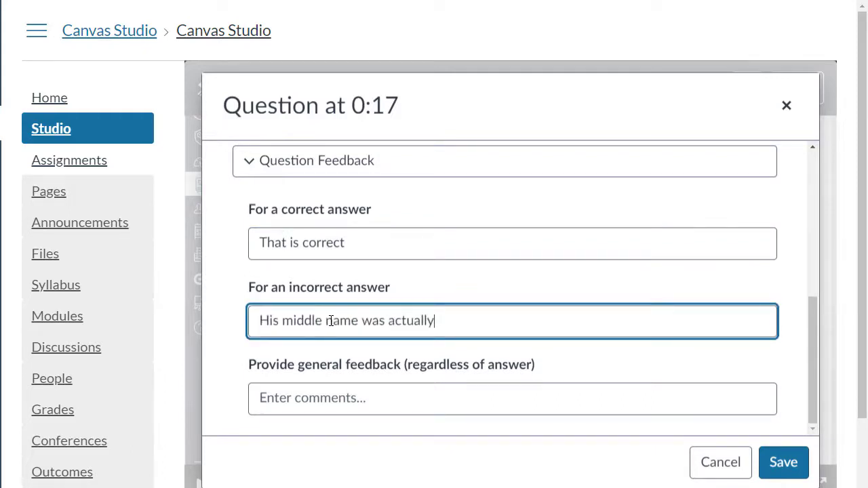
text(Winston)
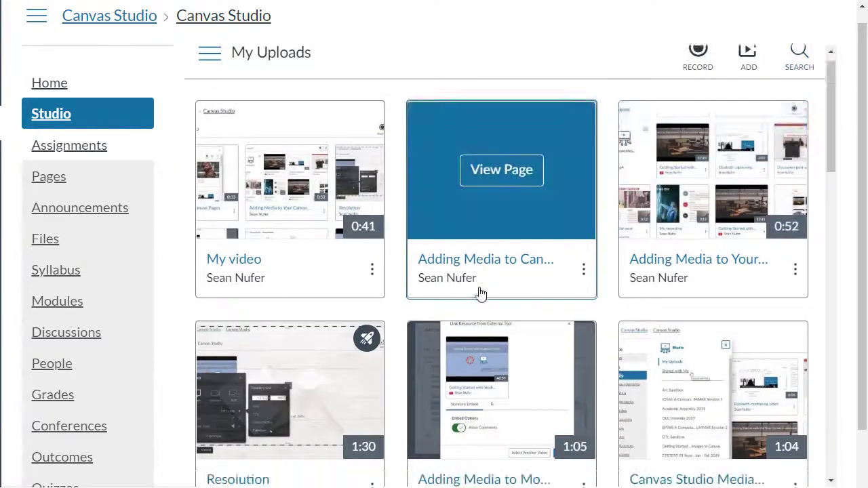
Step: Add a quiz to the Resolution video from its options menu in My Uploads
scroll(down, 3)
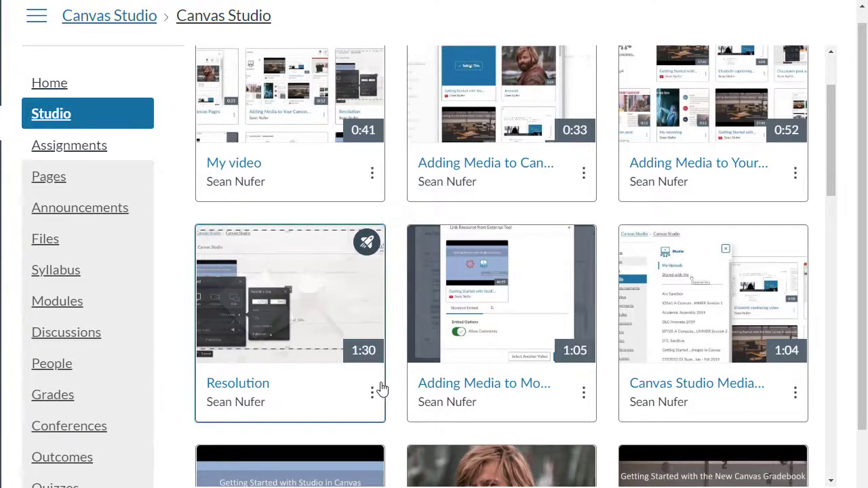
click(372, 392)
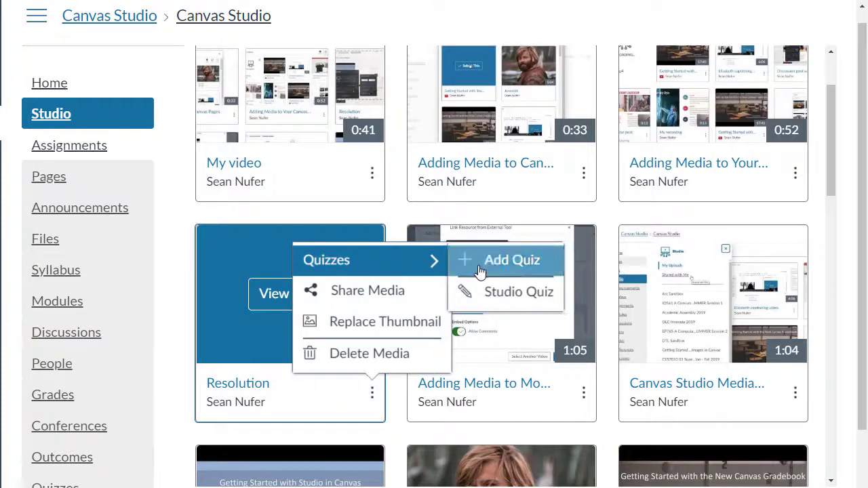
mouse_move(477, 265)
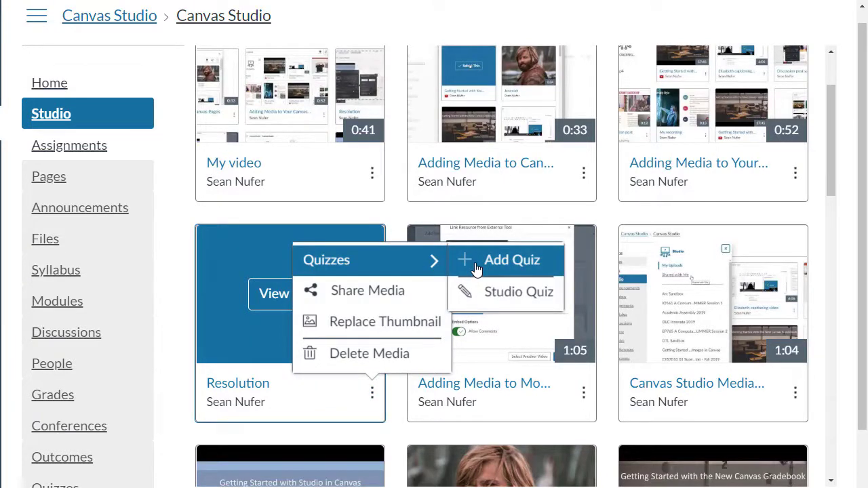
click(518, 291)
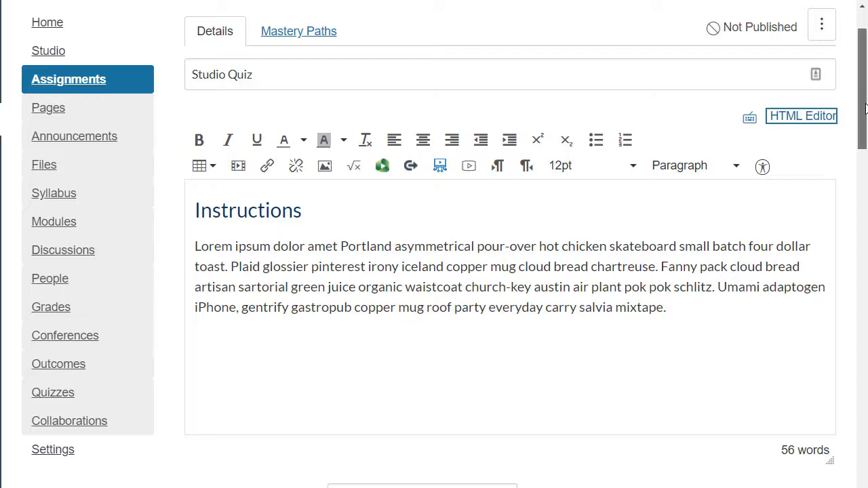
Step: Set the assignment's submission type to External Tool and scroll the tool list to Studio
scroll(down, 3)
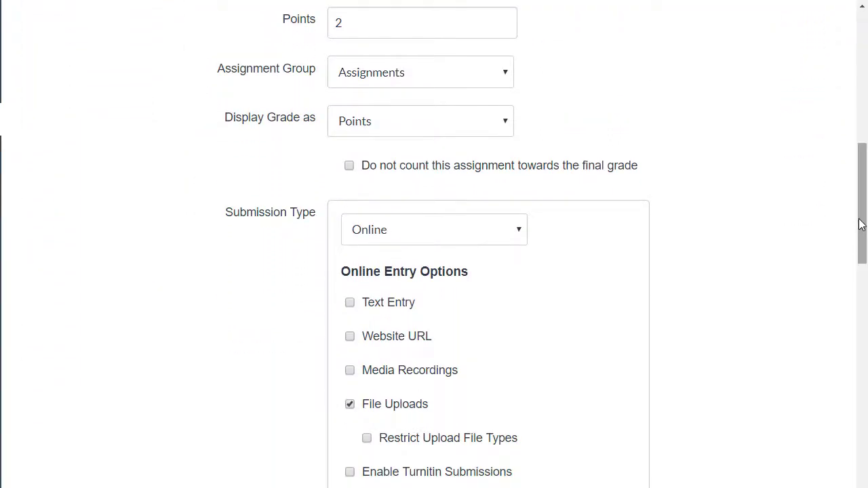
click(434, 229)
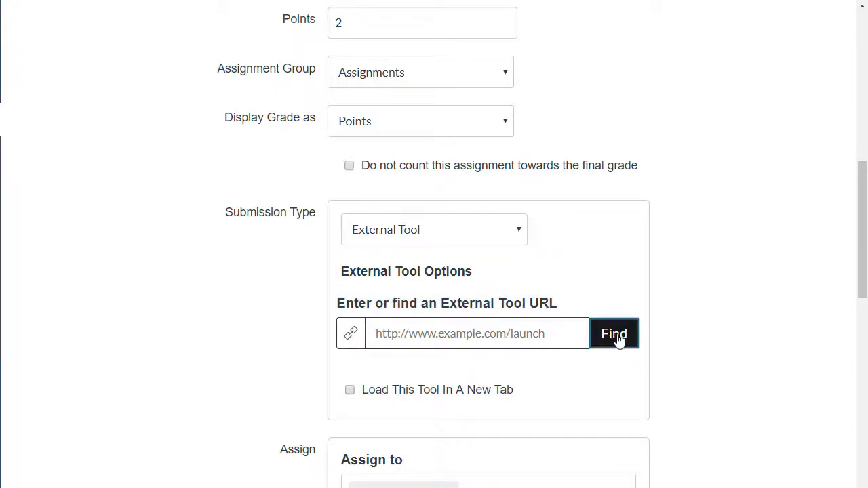
click(614, 334)
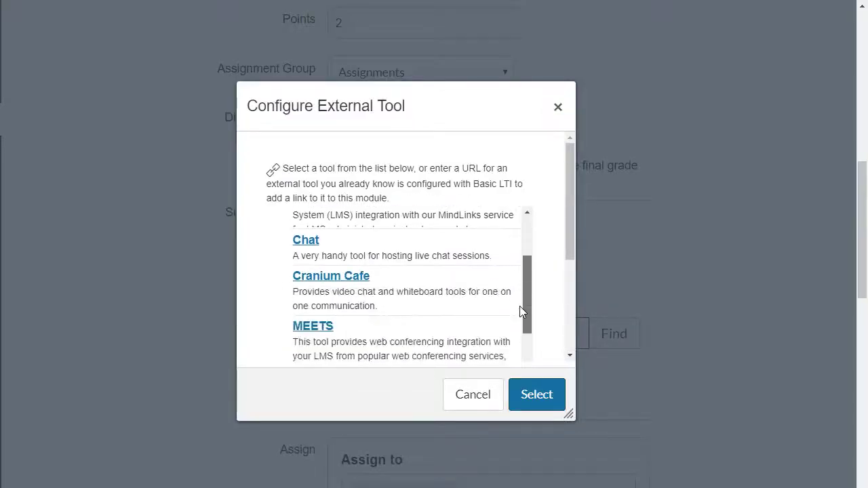
scroll(down, 3)
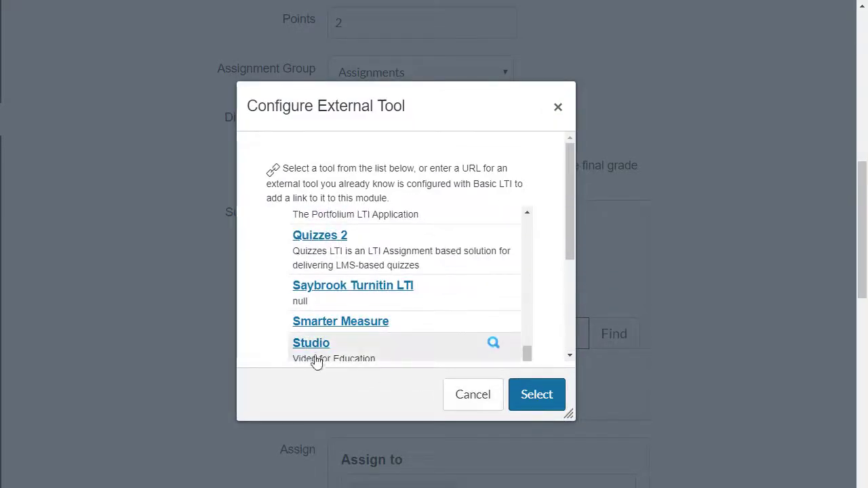
Step: Choose Studio as the tool and switch to embedding Resolution as a video quiz
click(537, 394)
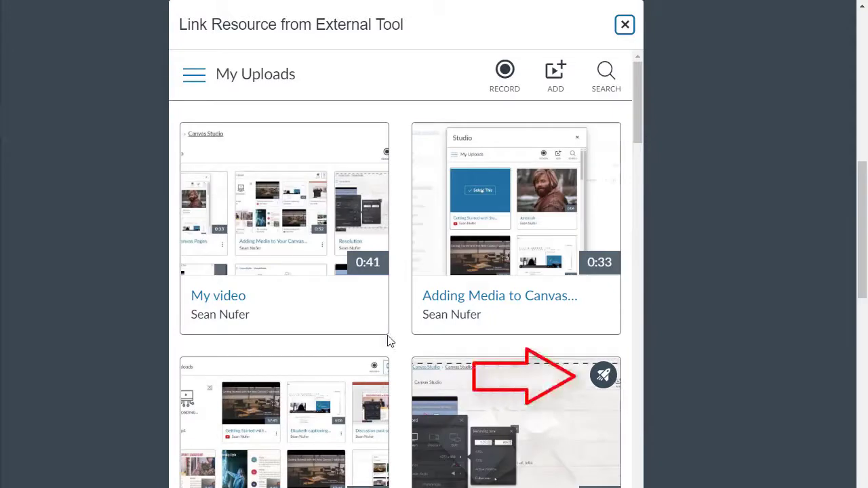
scroll(down, 3)
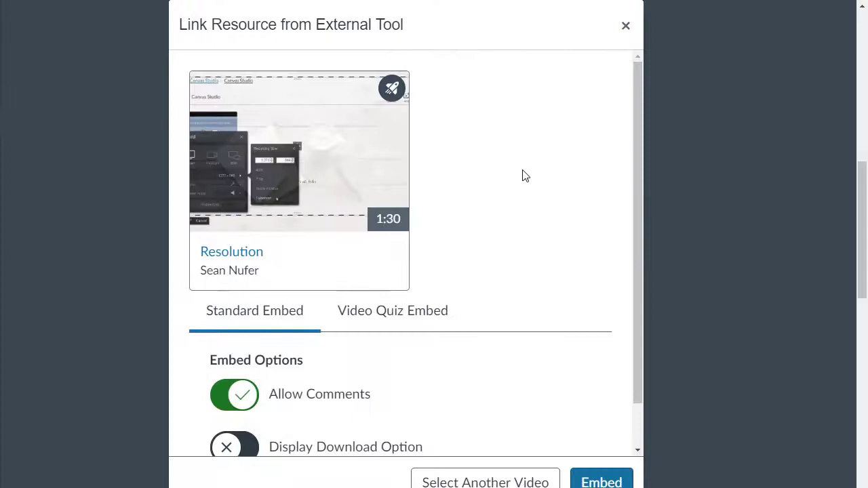
mouse_move(467, 211)
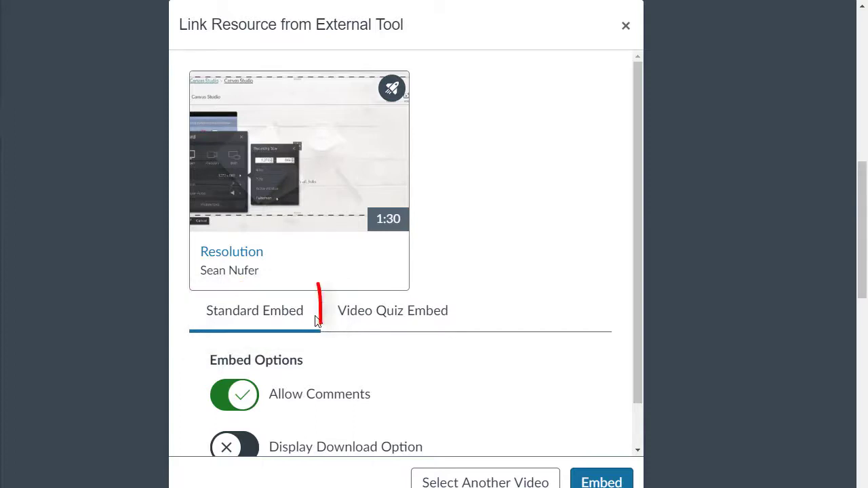
click(392, 311)
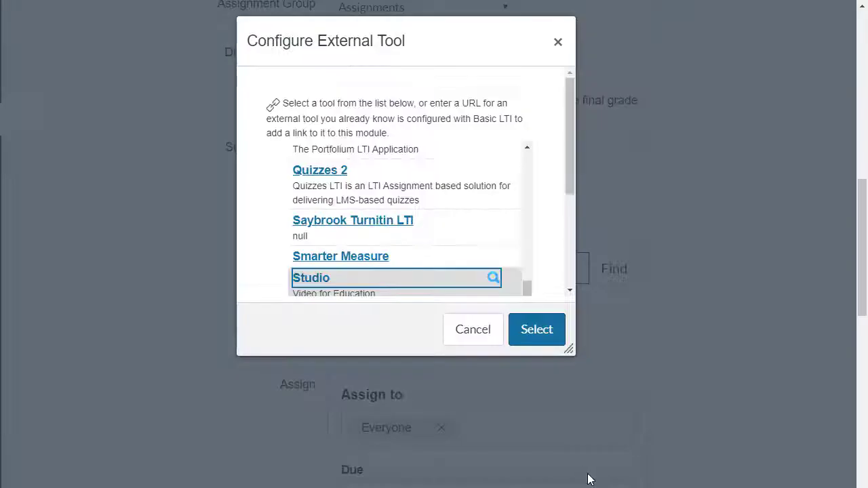
click(537, 329)
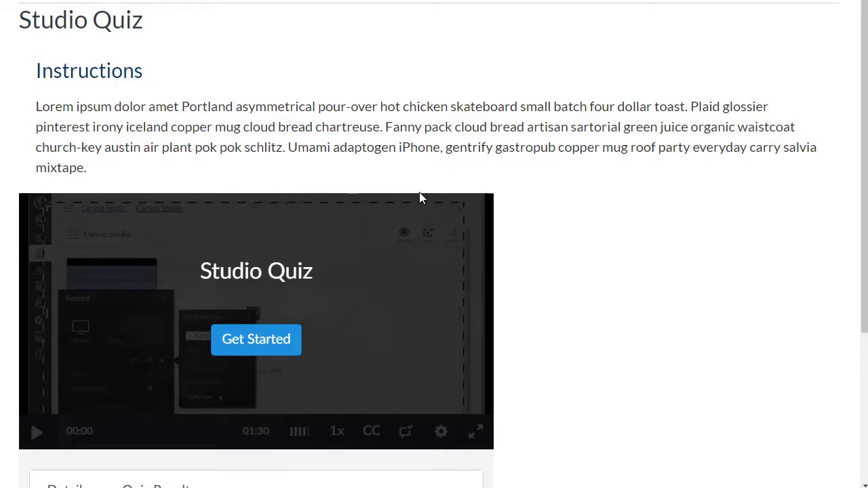
mouse_move(256, 339)
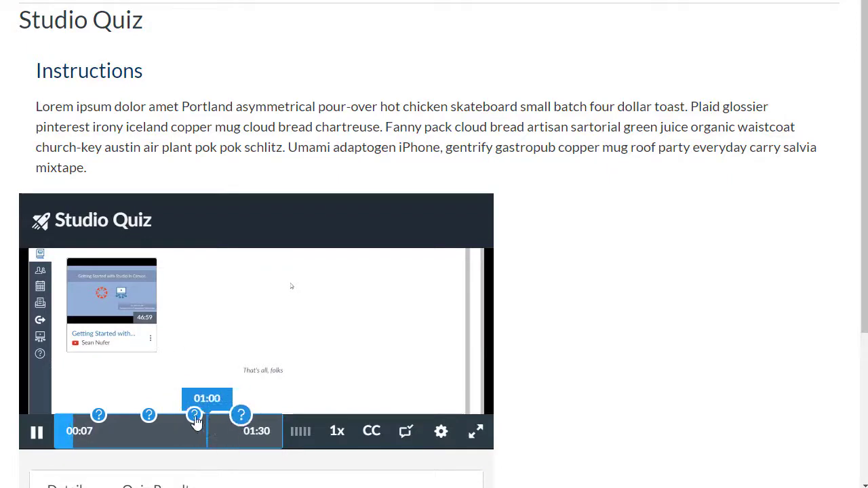
Step: Jump the embedded video ahead to about 0:43 past the question markers
click(195, 415)
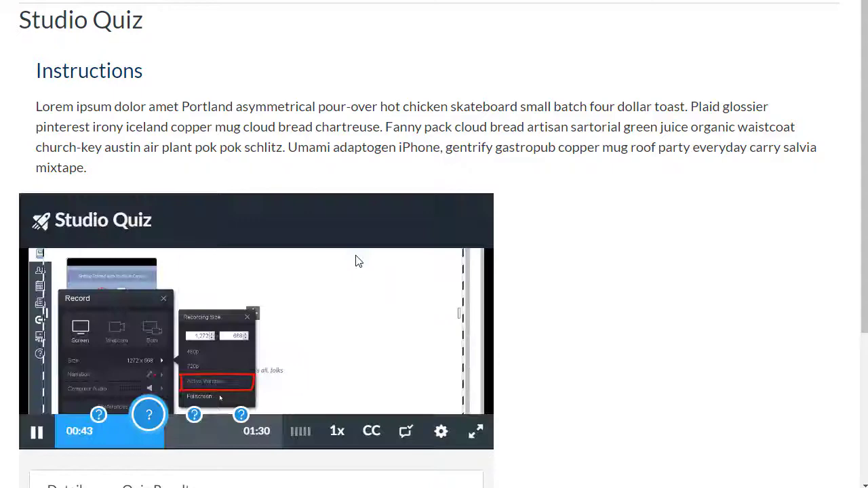
click(37, 432)
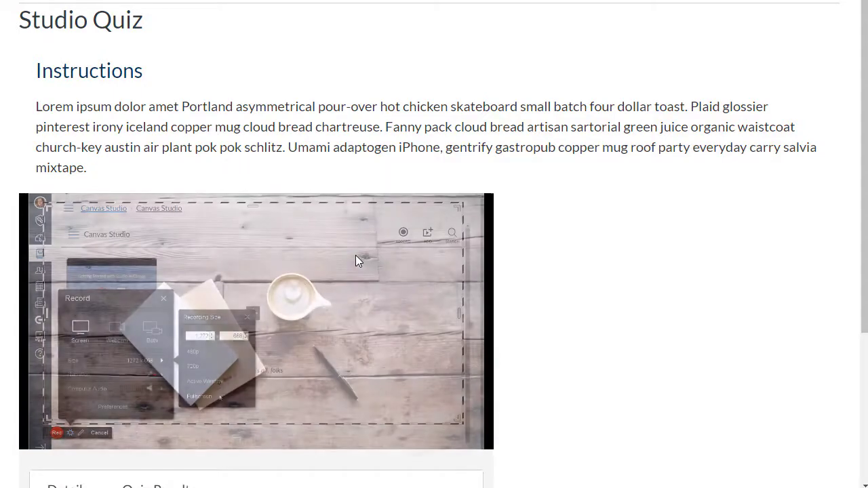